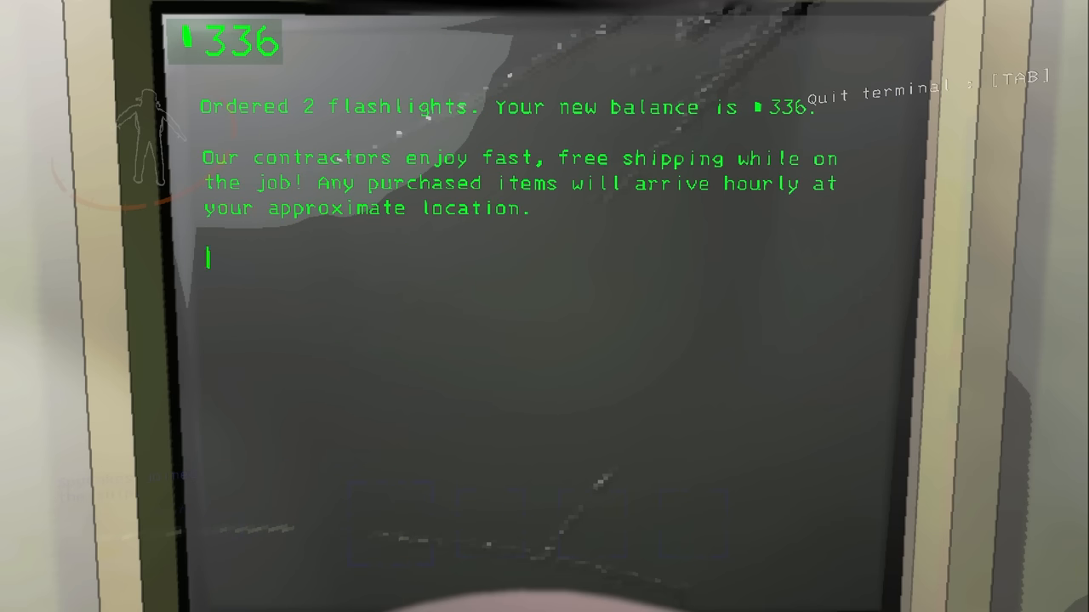
- Exit the ship terminal after buying two flashlights
key("Tab")
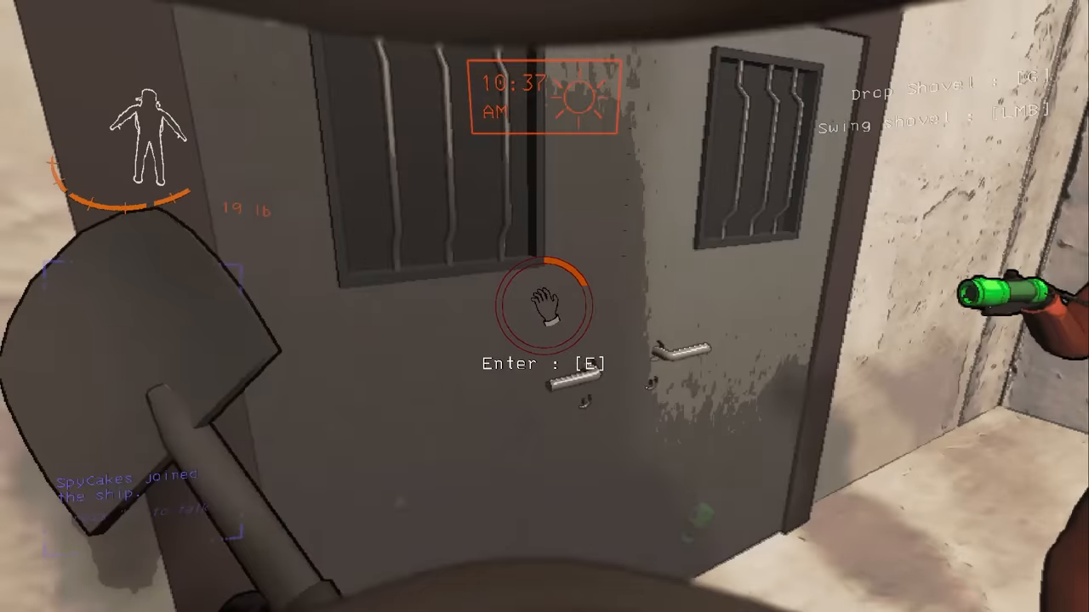
- Enter the facility through the main entrance carrying the shovel
key("e")
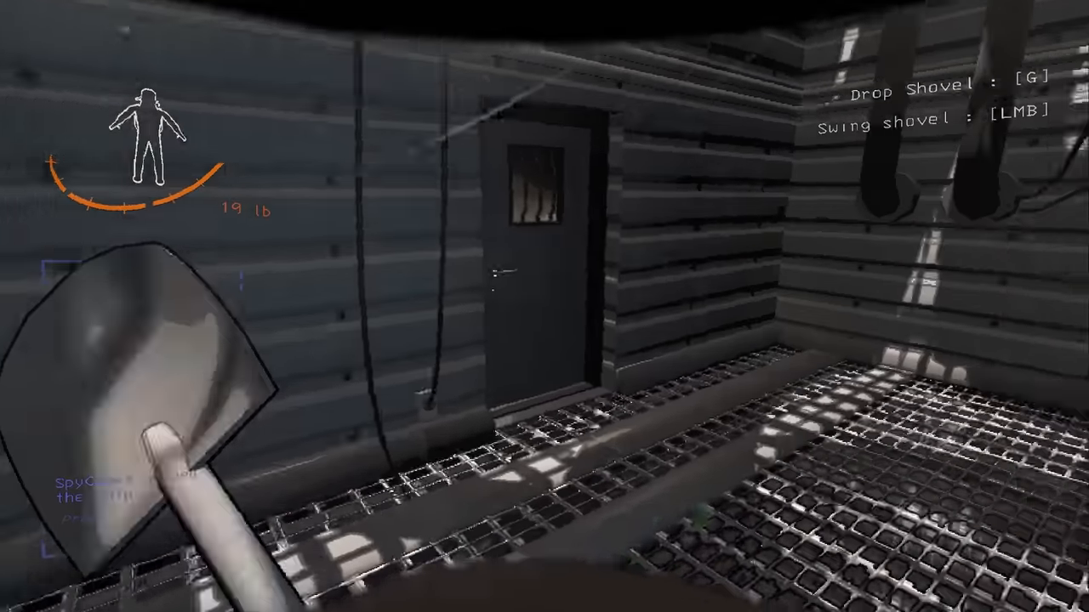
mouse_move(544, 306)
type("MOO")
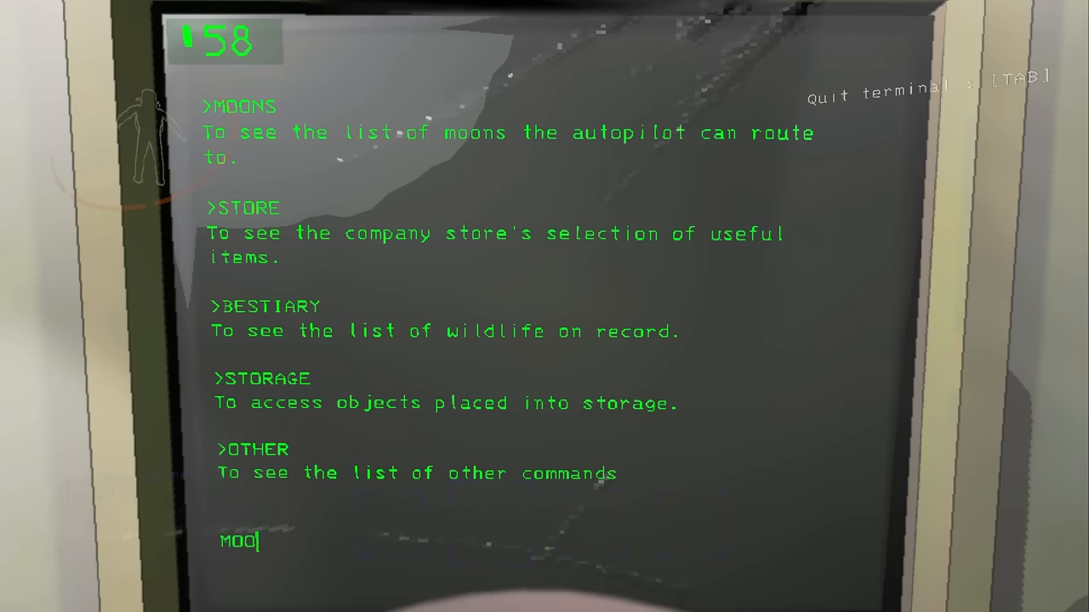
- Open the moons catalogue and set course for 220-Assurance
key("enter")
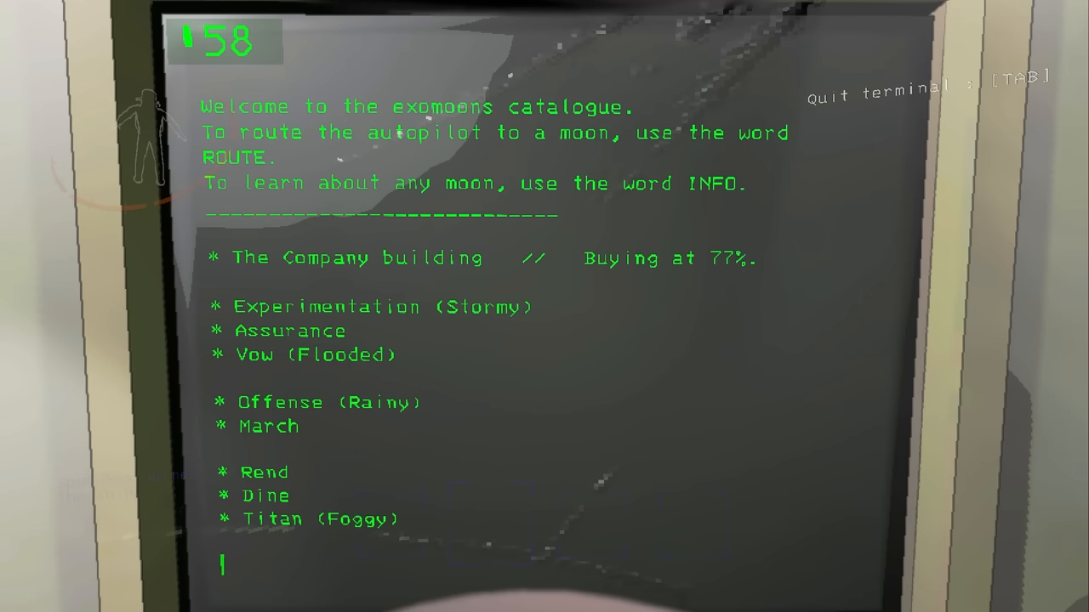
type("ASS")
type("CON")
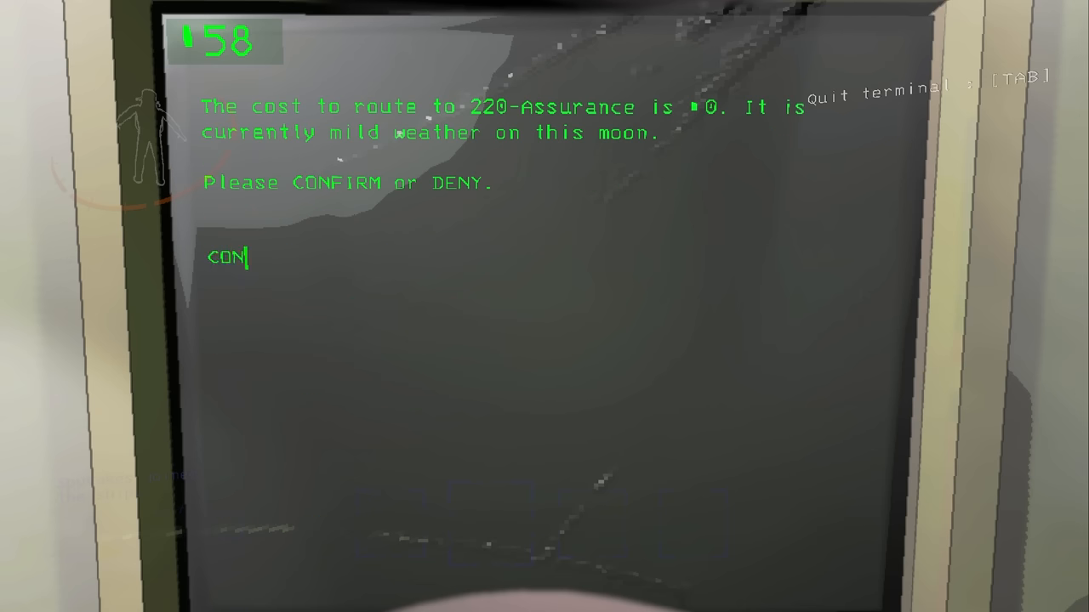
key("Tab")
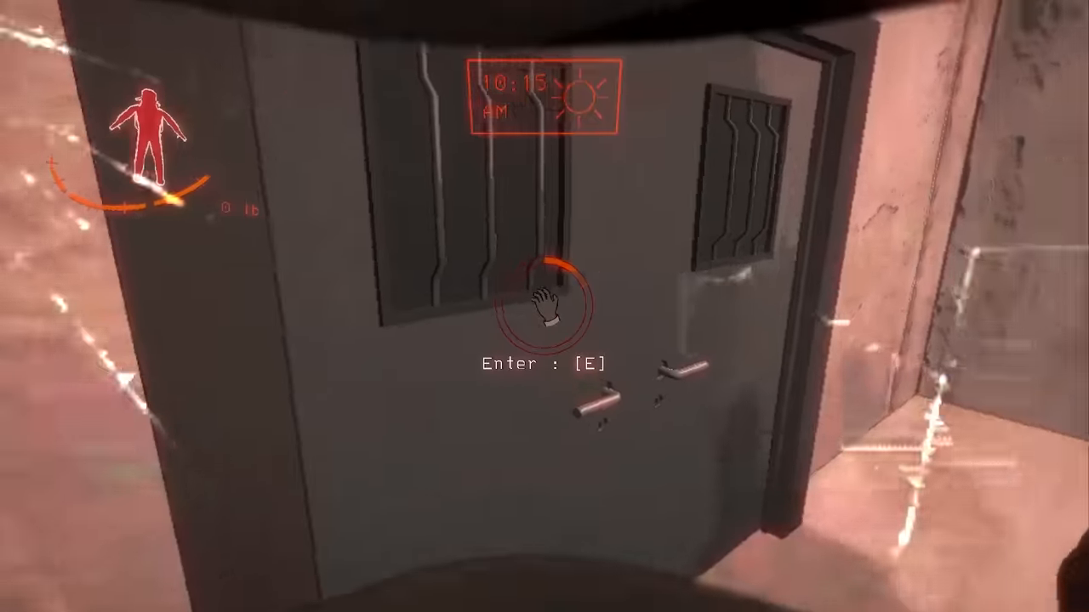
- Enter the facility through the main entrance empty-handed
key("e")
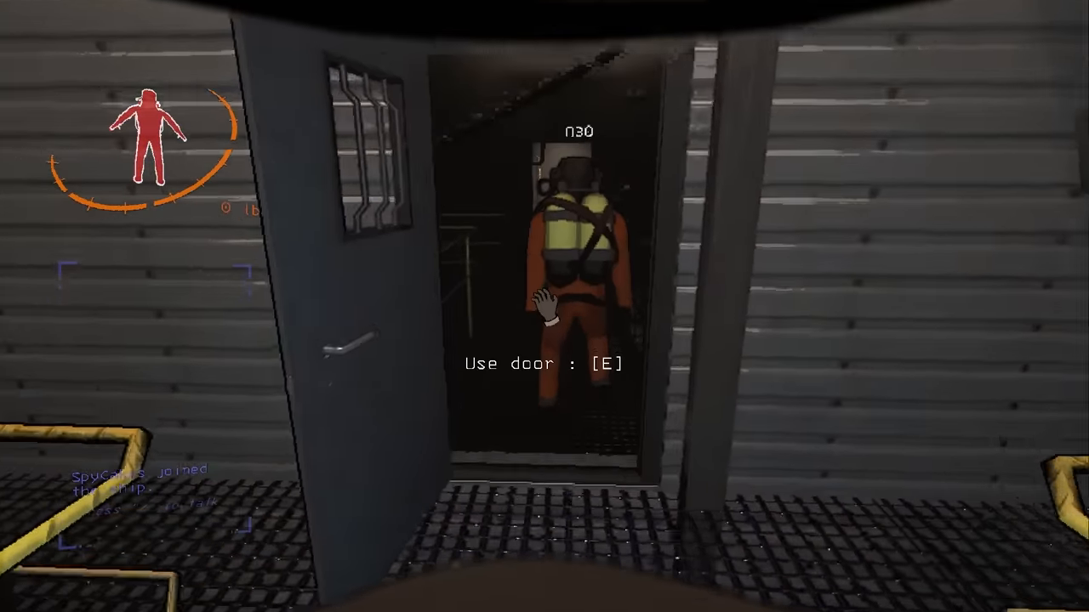
- Pass through the crewmate's door and open the door to the dim corridor
key("e")
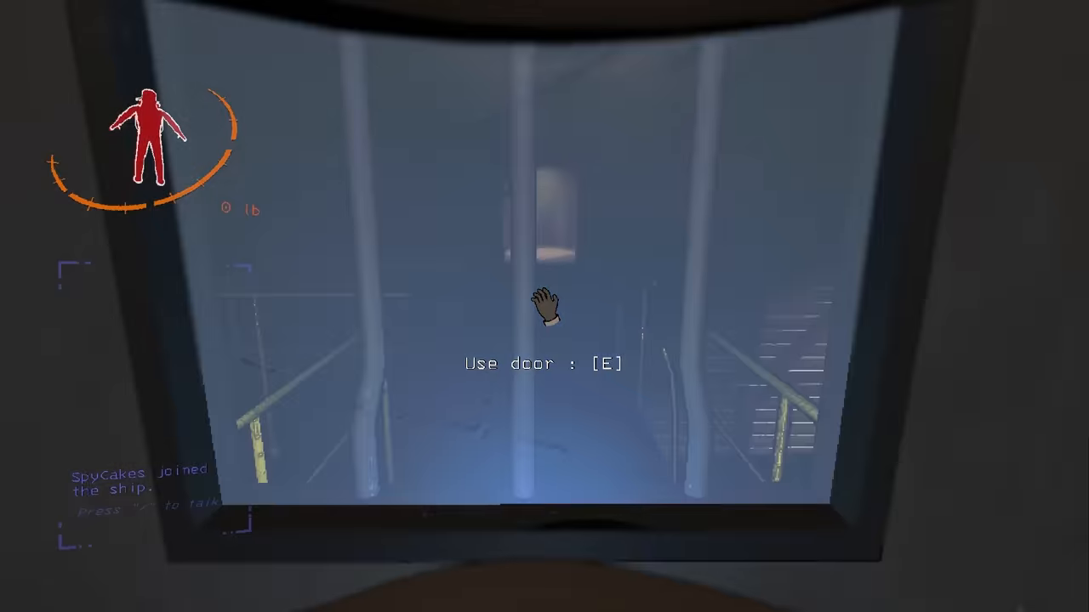
key("e")
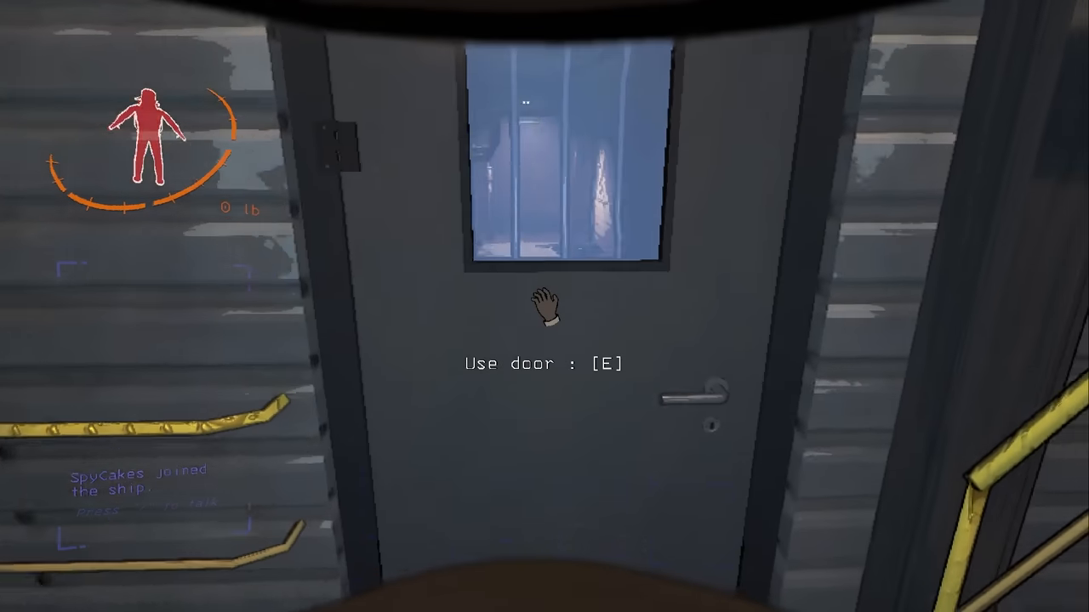
key("e")
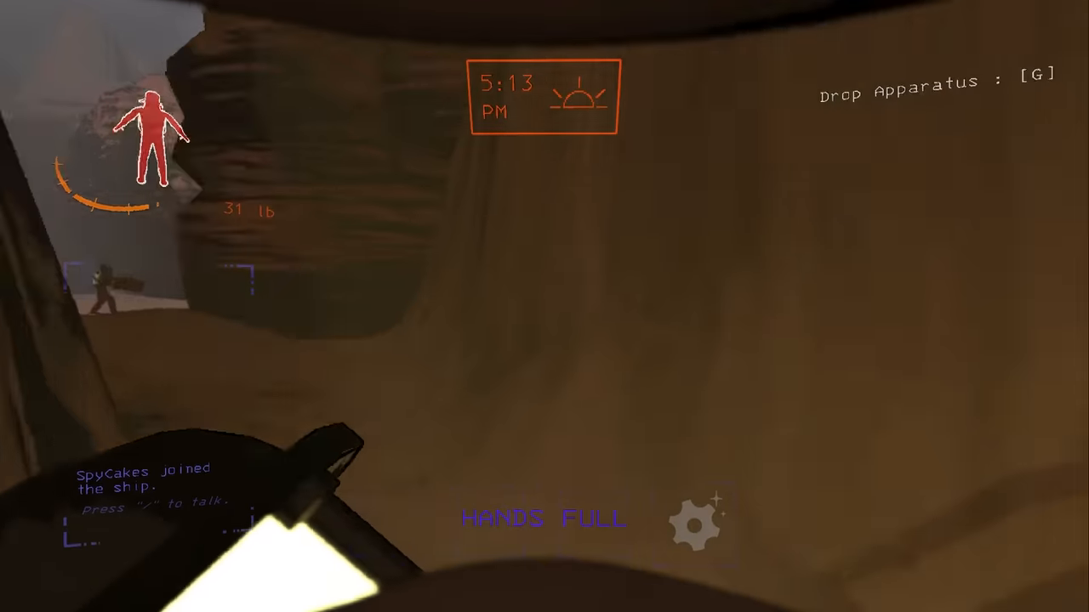
mouse_move(544, 306)
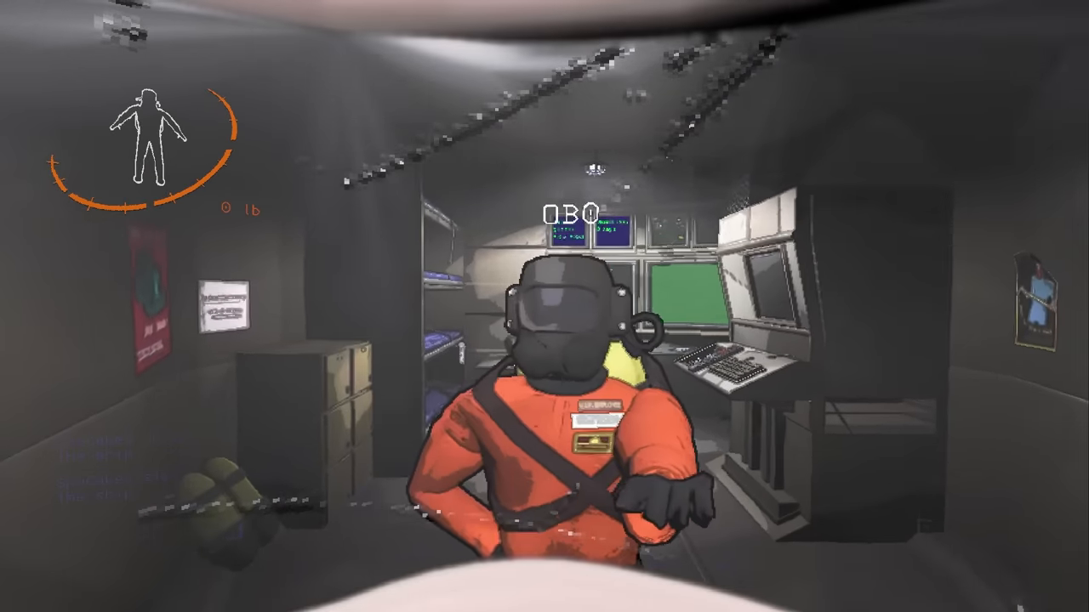
mouse_move(545, 306)
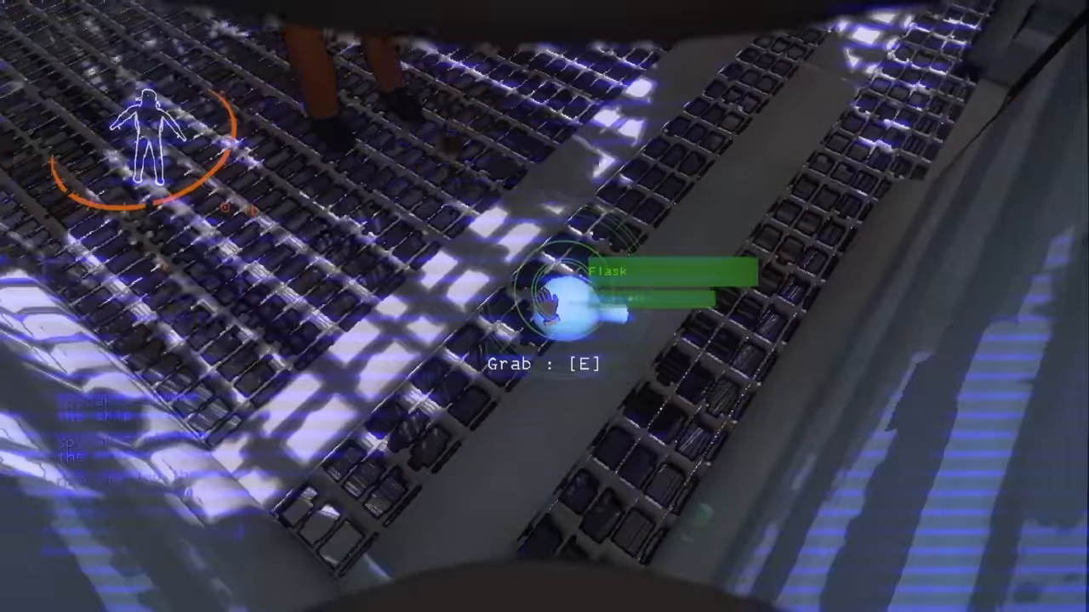
- Grab the flask from the ship's floor grating
key("e")
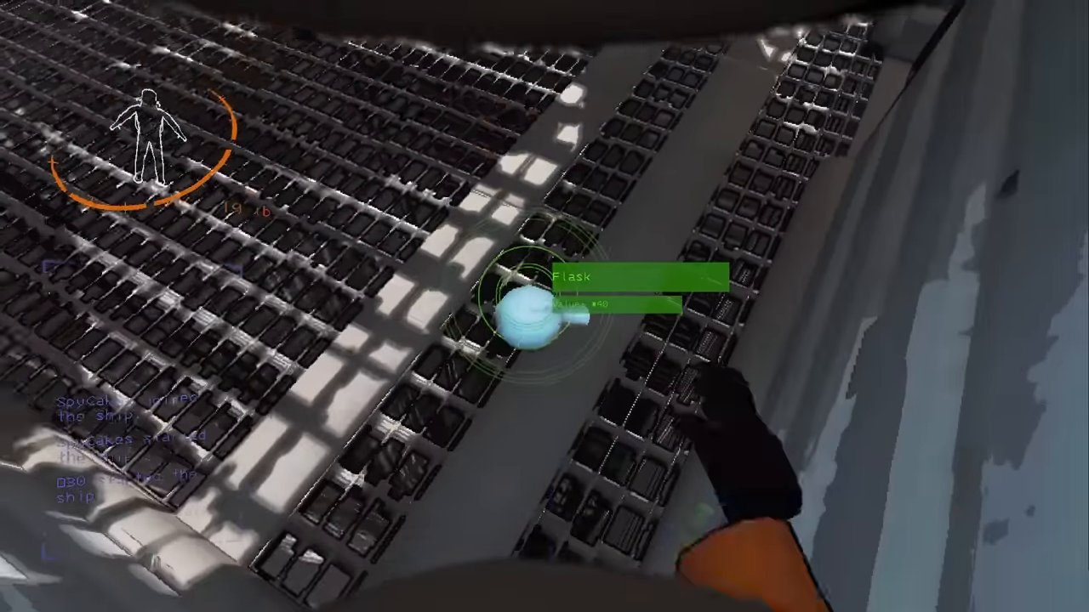